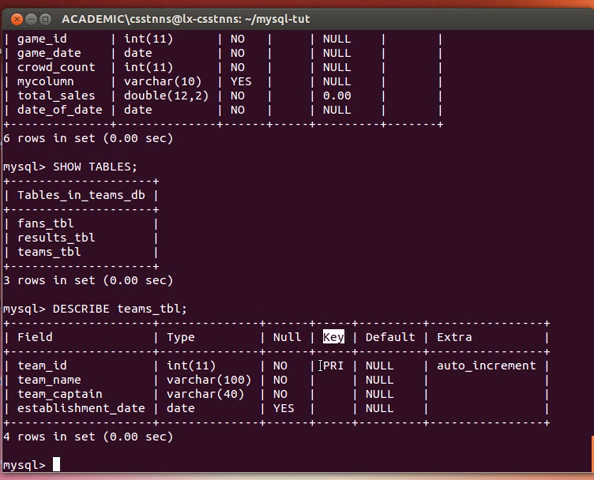
mouse_move(336, 364)
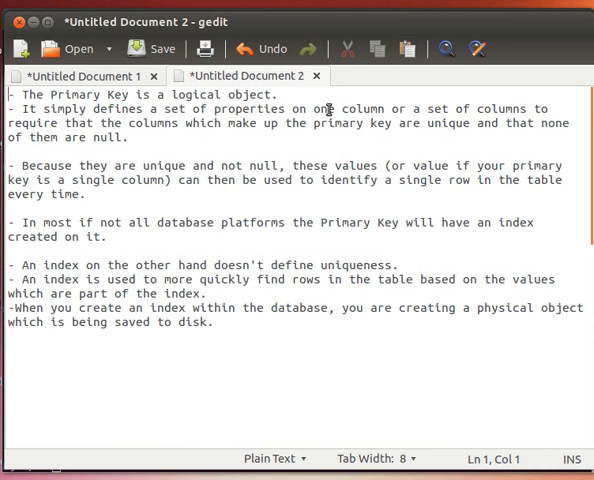
double_click(32, 122)
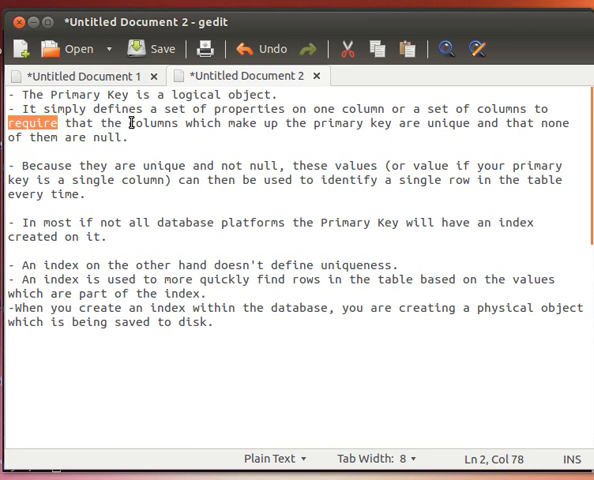
left_click(296, 122)
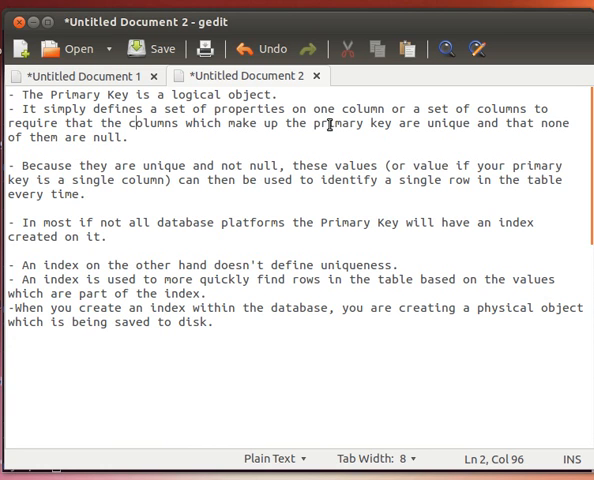
mouse_move(256, 166)
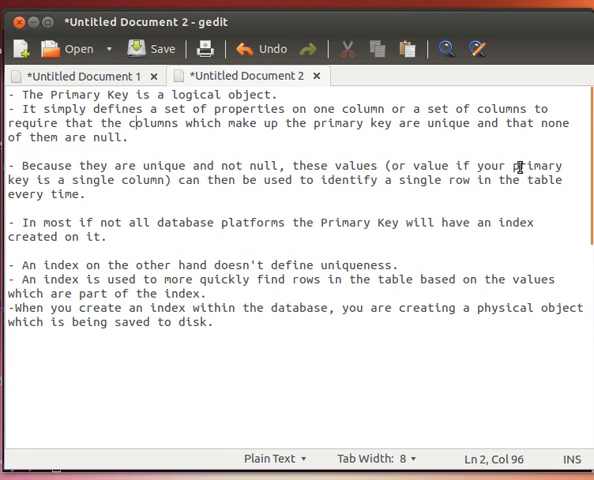
mouse_move(62, 186)
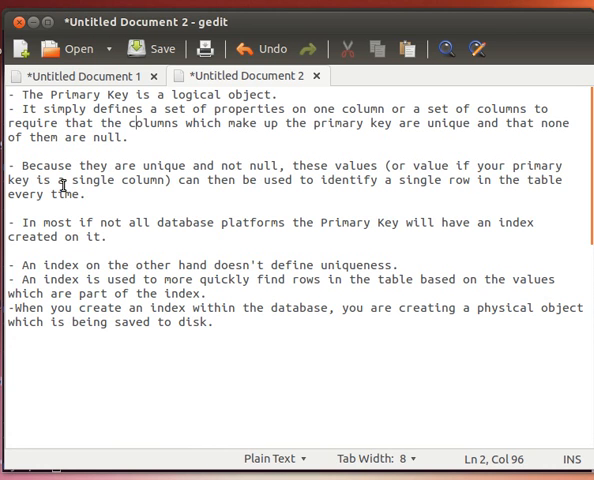
mouse_move(336, 188)
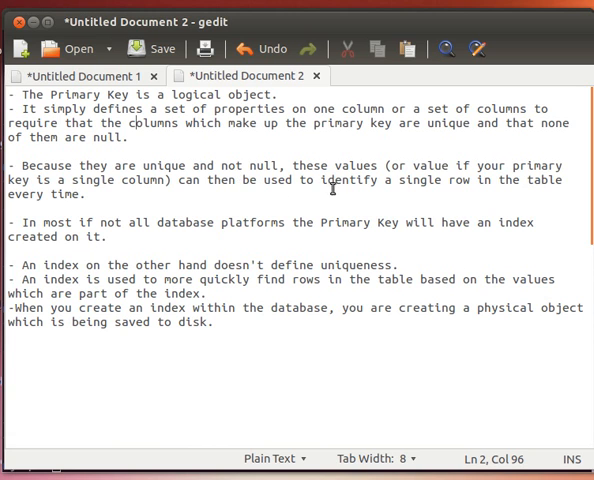
mouse_move(504, 182)
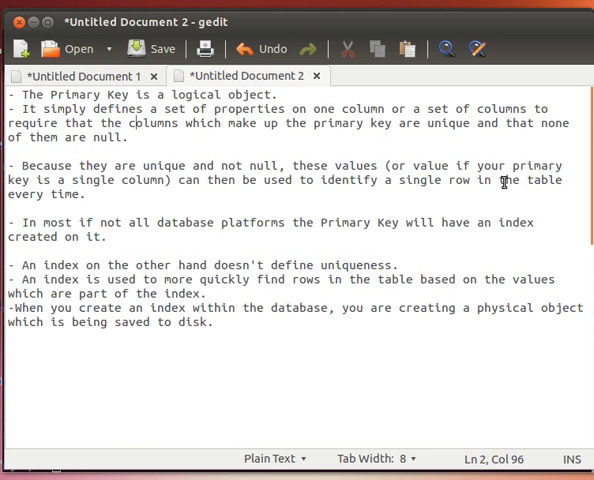
mouse_move(288, 164)
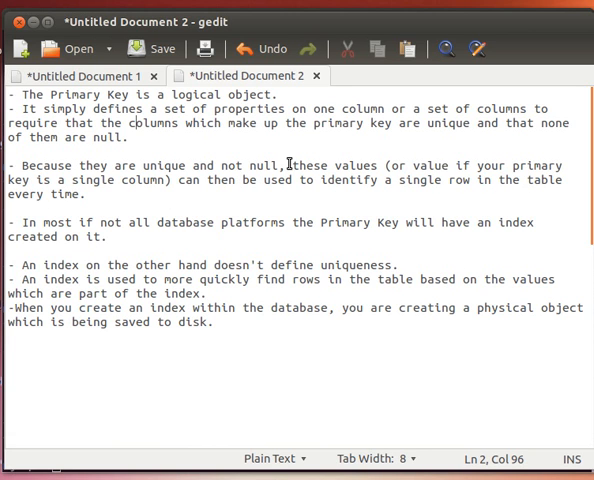
mouse_move(336, 180)
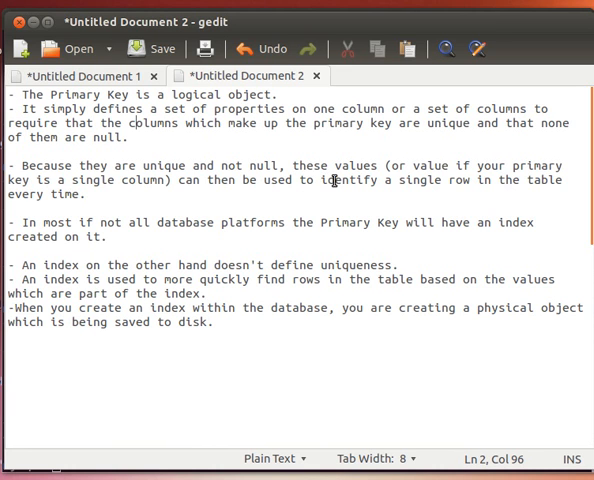
left_click(410, 180)
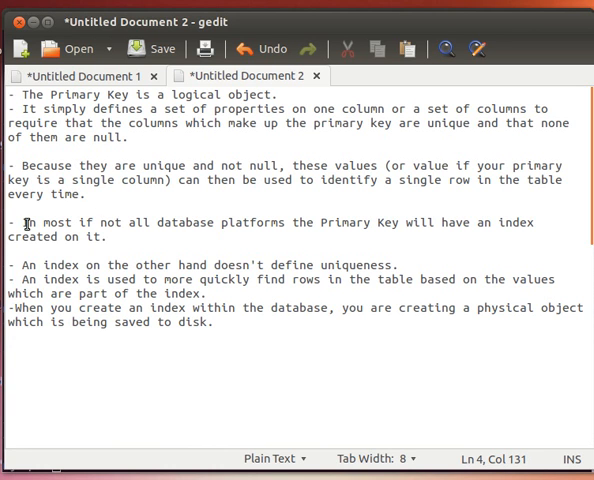
mouse_move(304, 222)
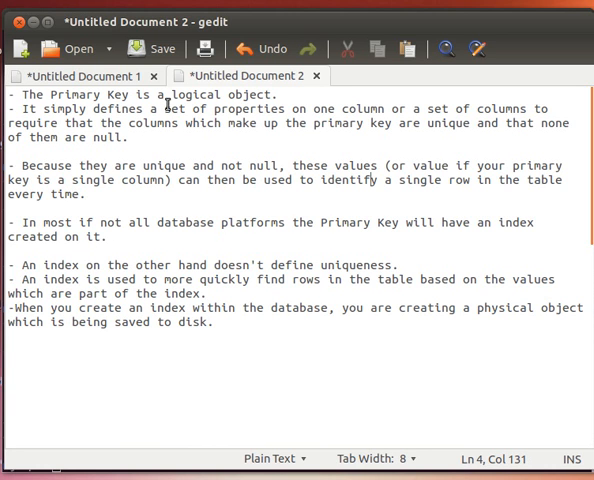
double_click(196, 94)
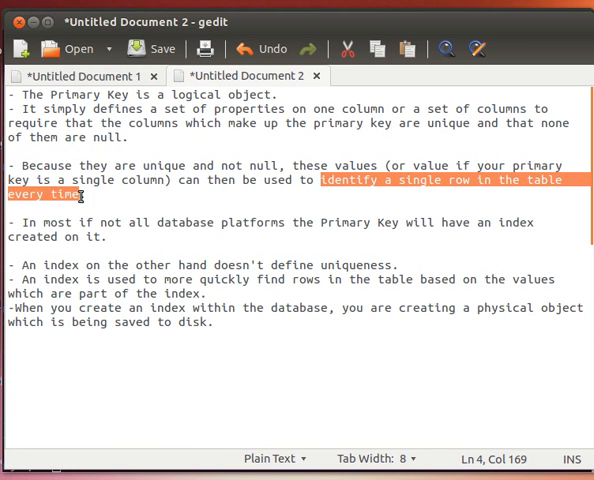
left_click(98, 180)
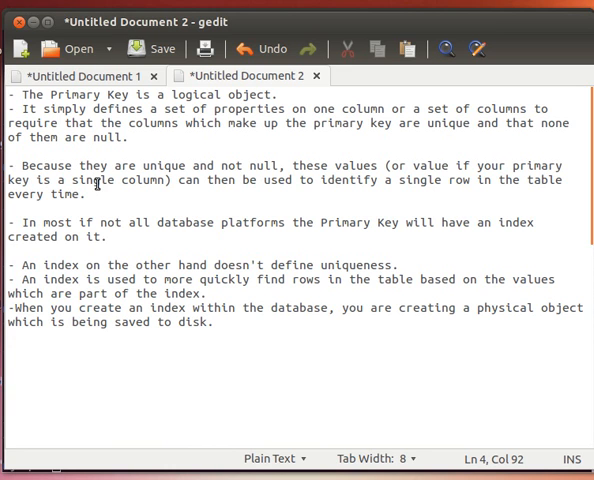
mouse_move(296, 270)
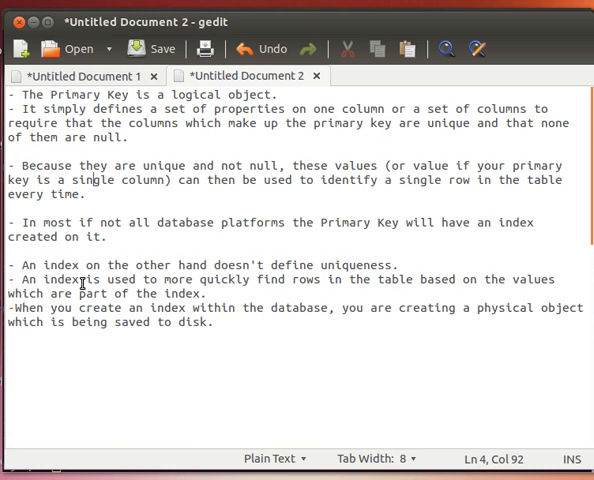
mouse_move(332, 280)
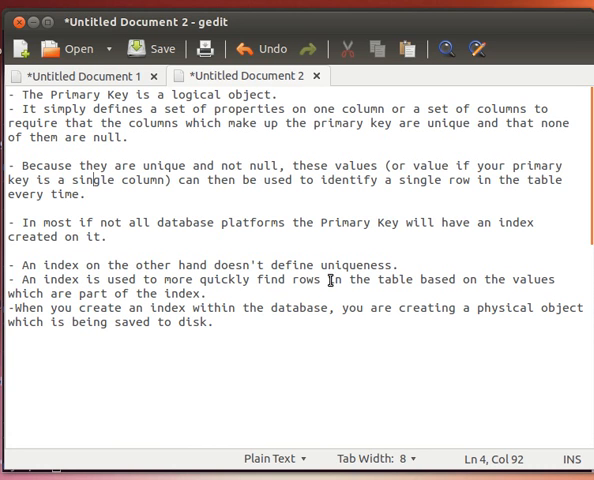
mouse_move(480, 280)
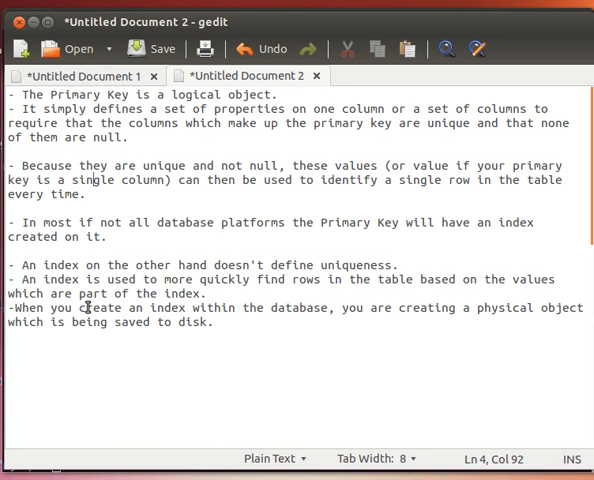
mouse_move(300, 284)
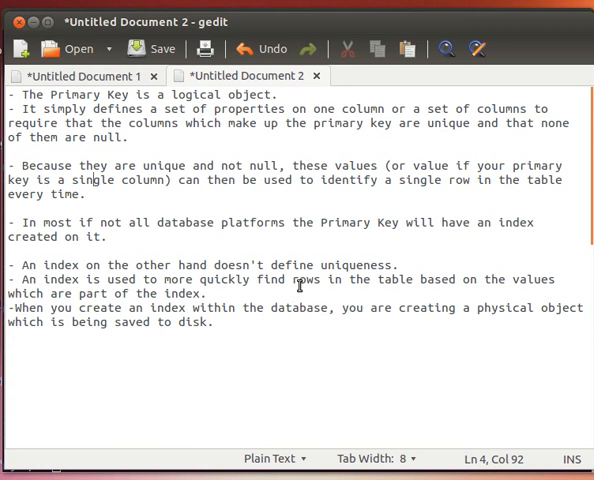
double_click(306, 280)
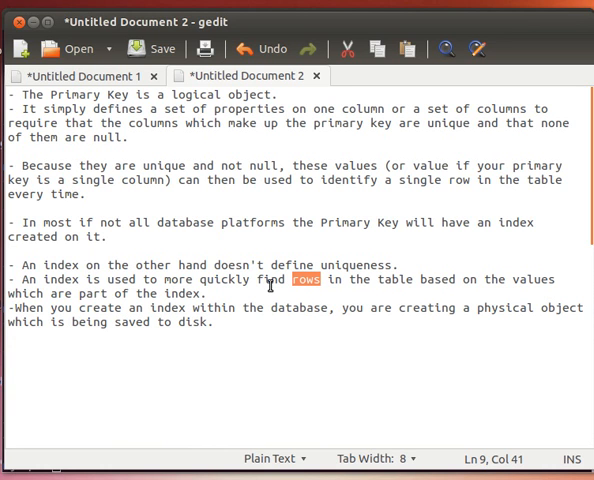
mouse_move(104, 300)
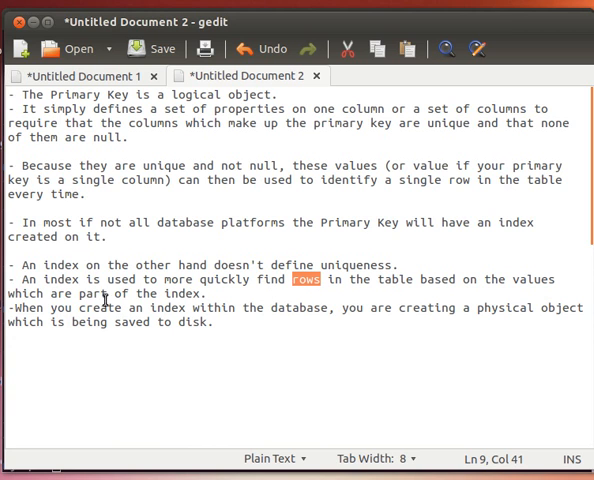
mouse_move(576, 304)
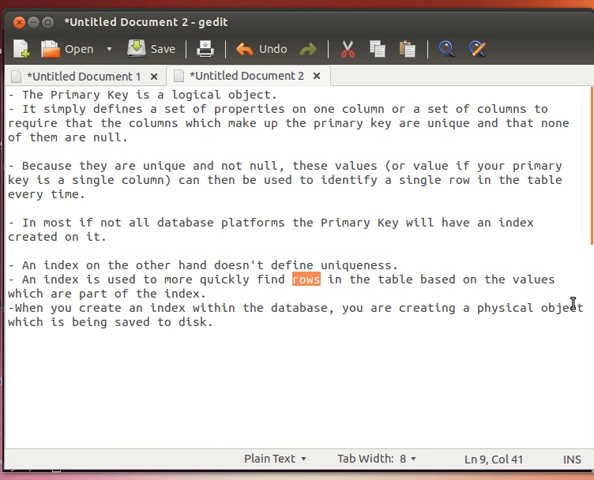
mouse_move(146, 304)
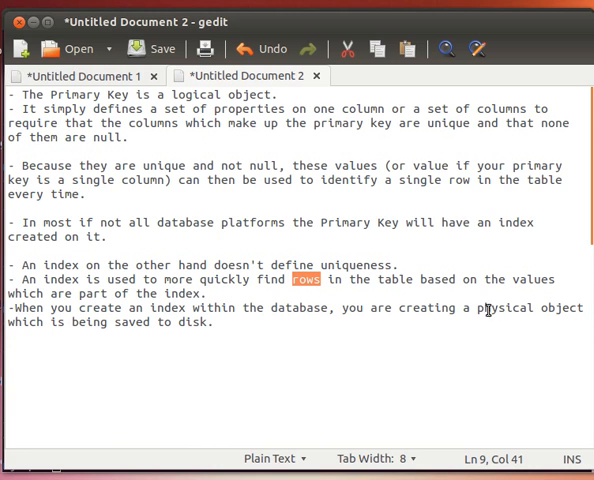
mouse_move(68, 322)
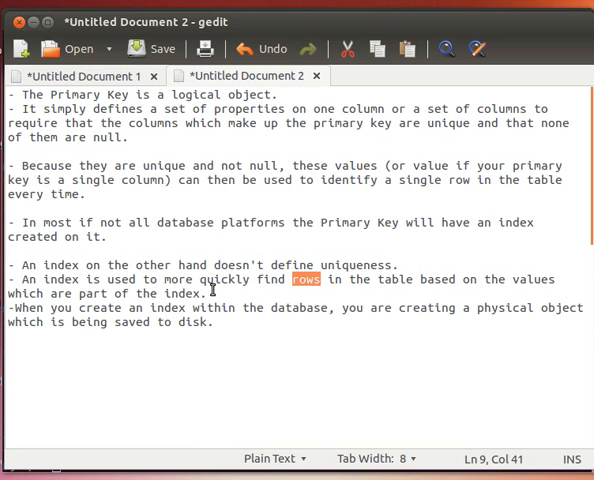
key("alt+Tab")
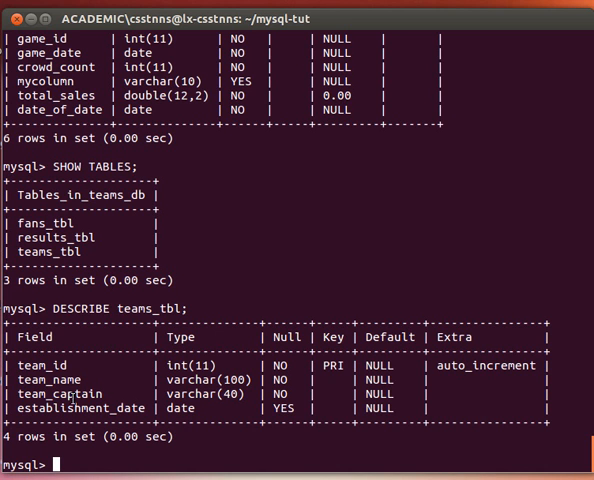
double_click(56, 408)
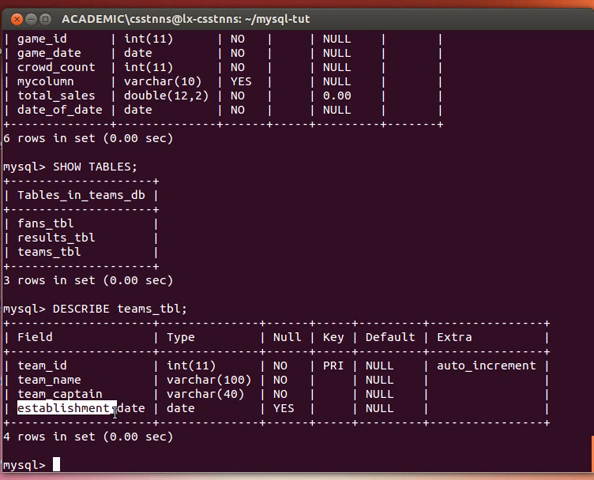